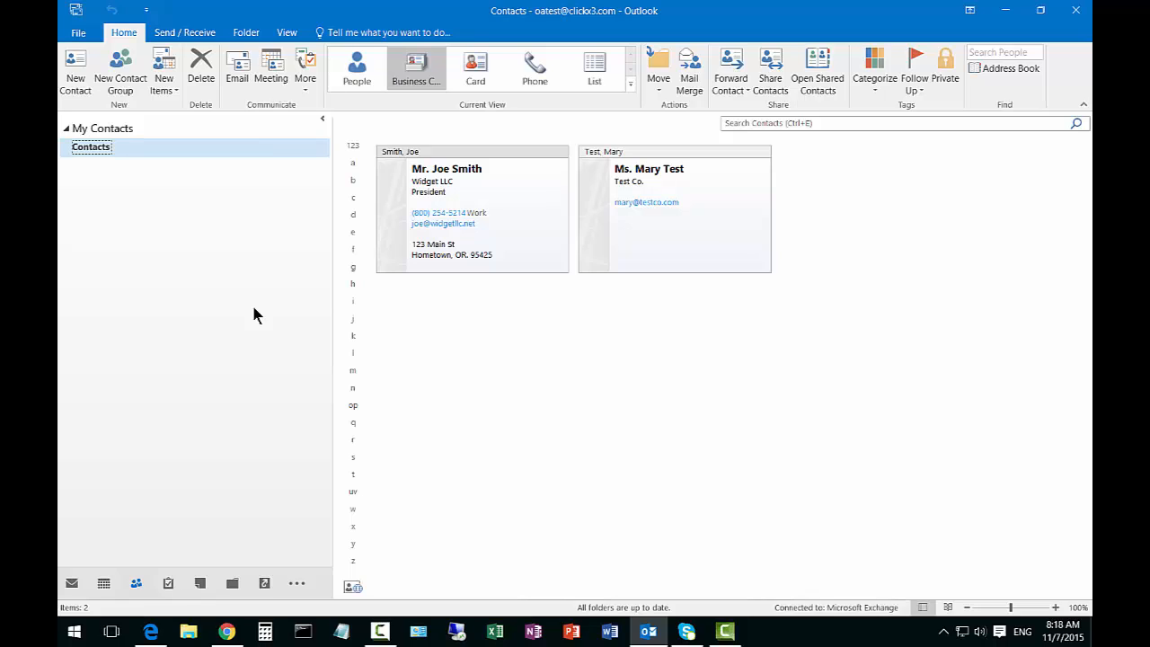
{"action": "mouse_move", "coordinate": [289, 293]}
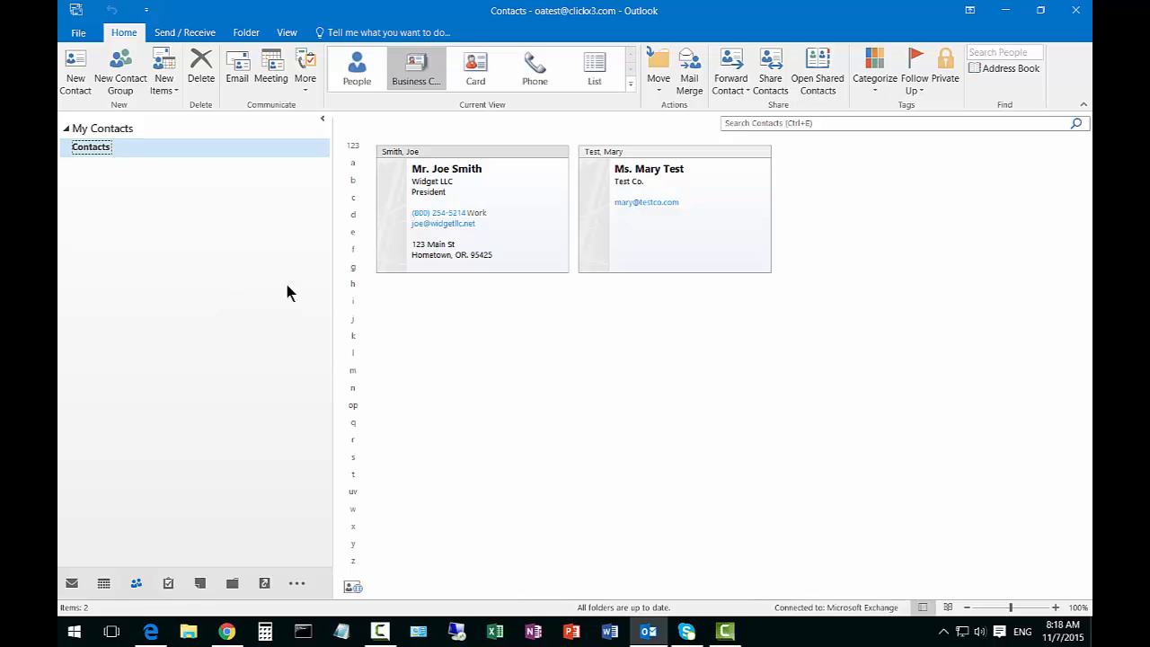
{"action": "mouse_move", "coordinate": [201, 312]}
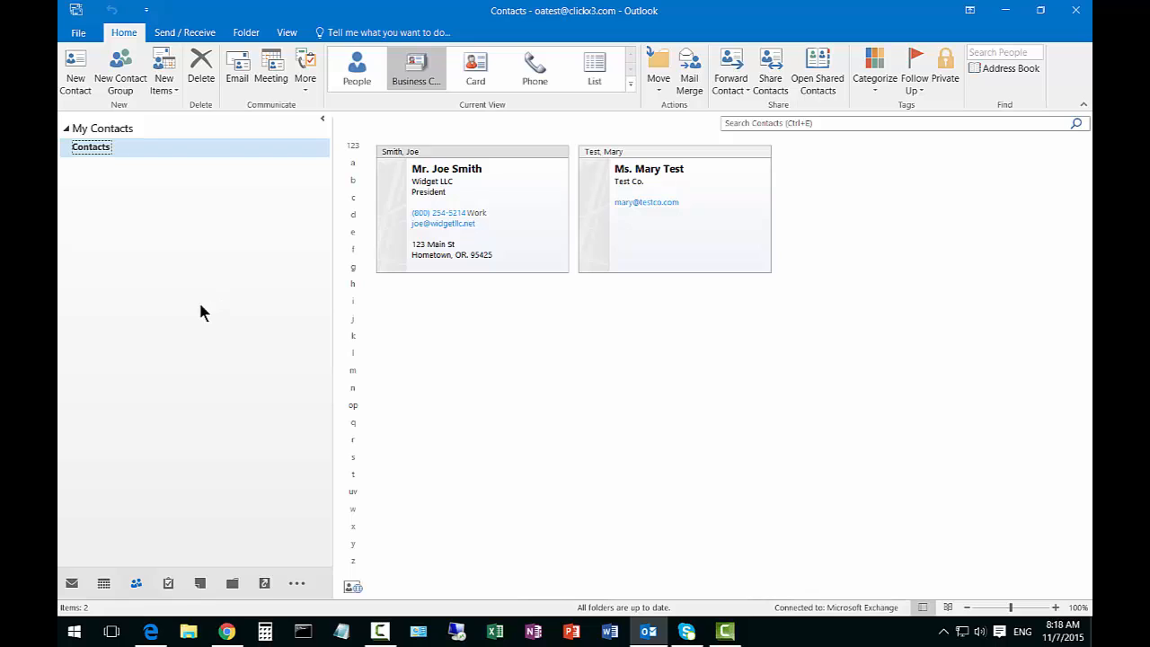
{"action": "mouse_move", "coordinate": [635, 262]}
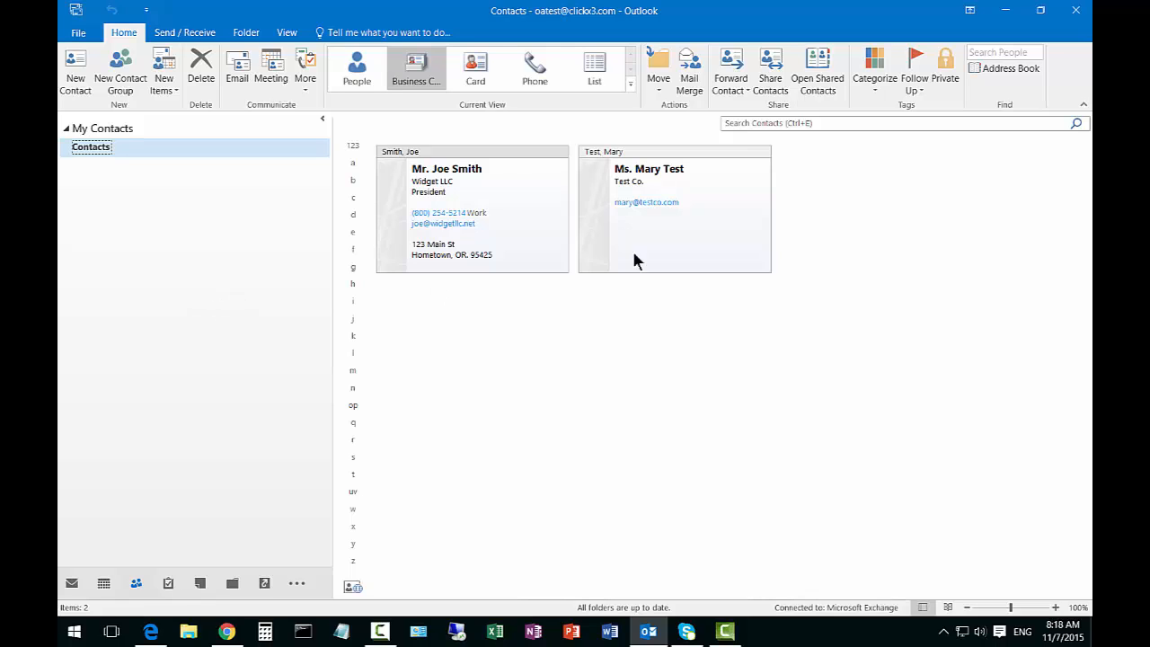
{"action": "mouse_move", "coordinate": [212, 206]}
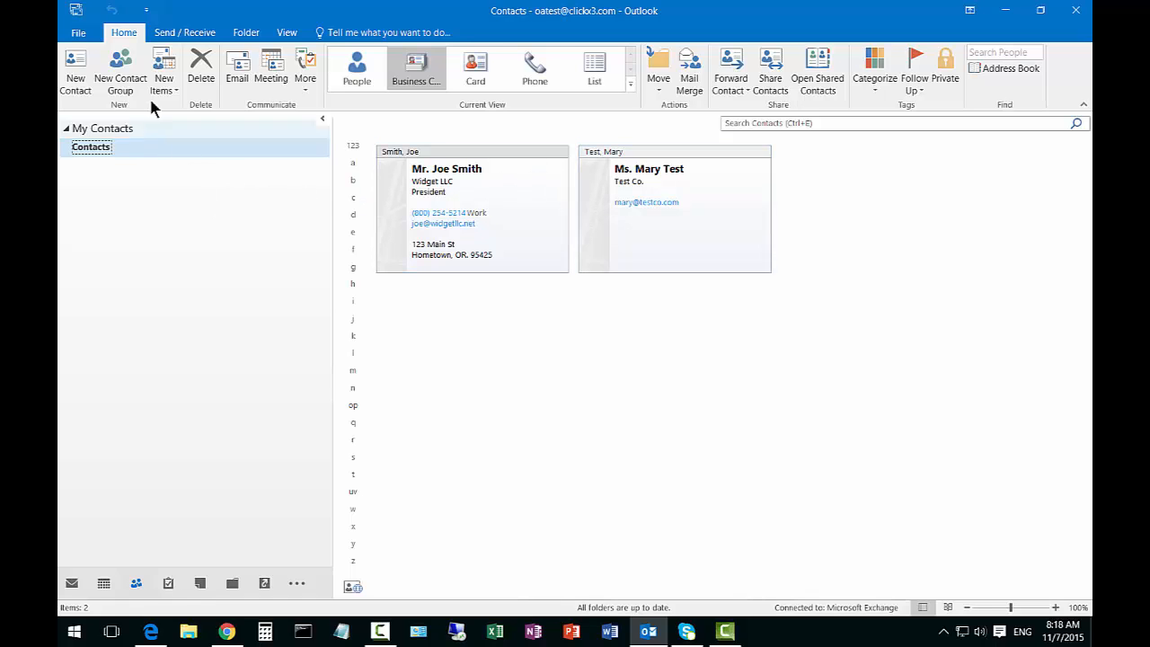
{"action": "mouse_move", "coordinate": [119, 70]}
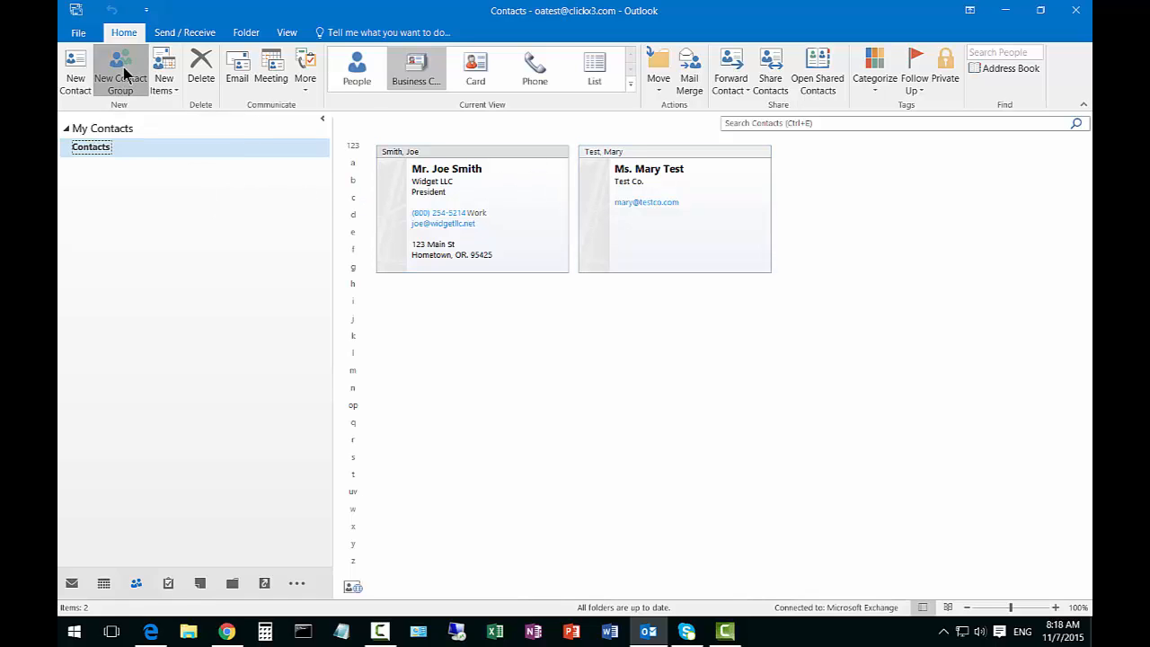
Create a new contact group and name it 'Business associates'.
{"action": "left_click", "coordinate": [119, 70]}
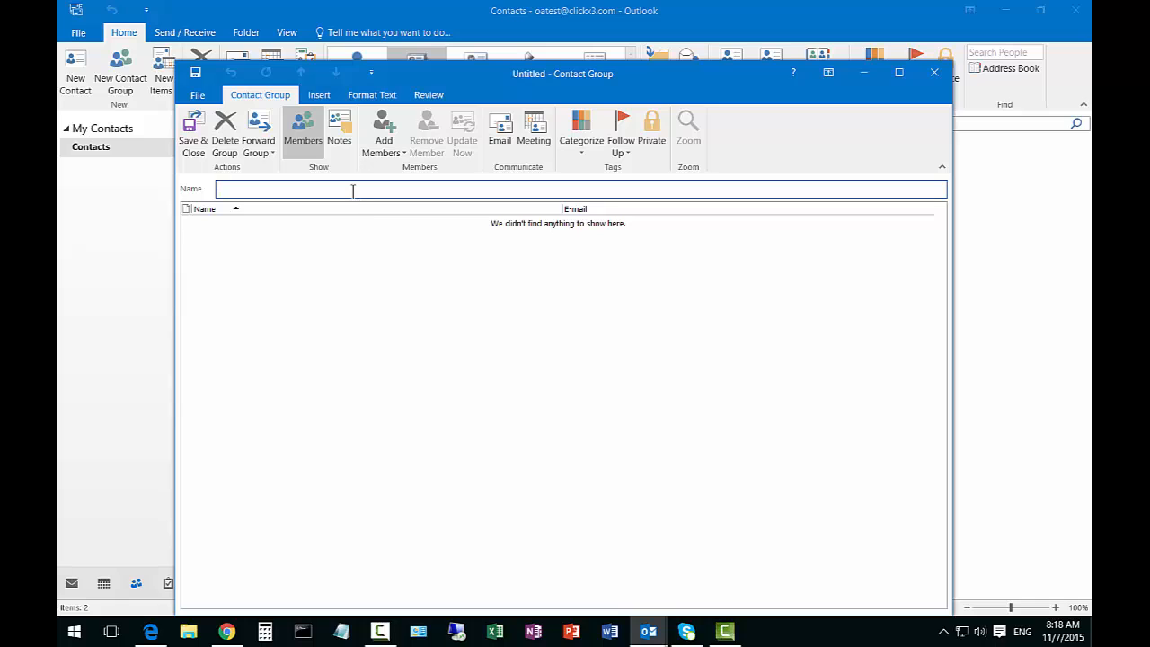
{"action": "type", "text": "Business"}
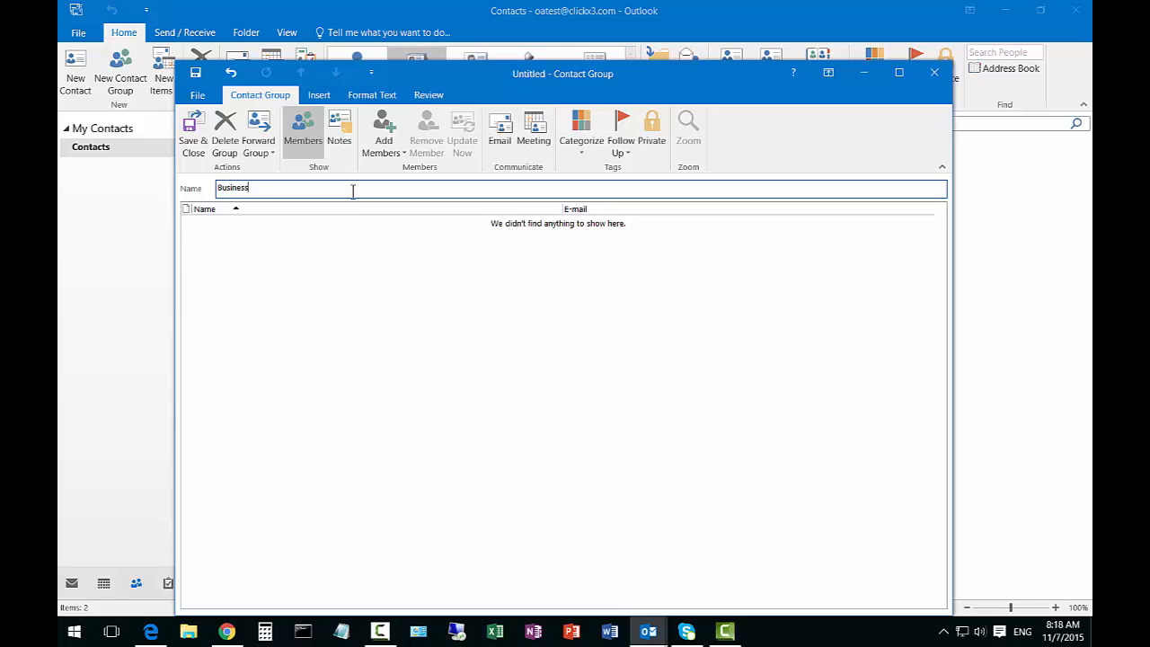
{"action": "type", "text": "associates"}
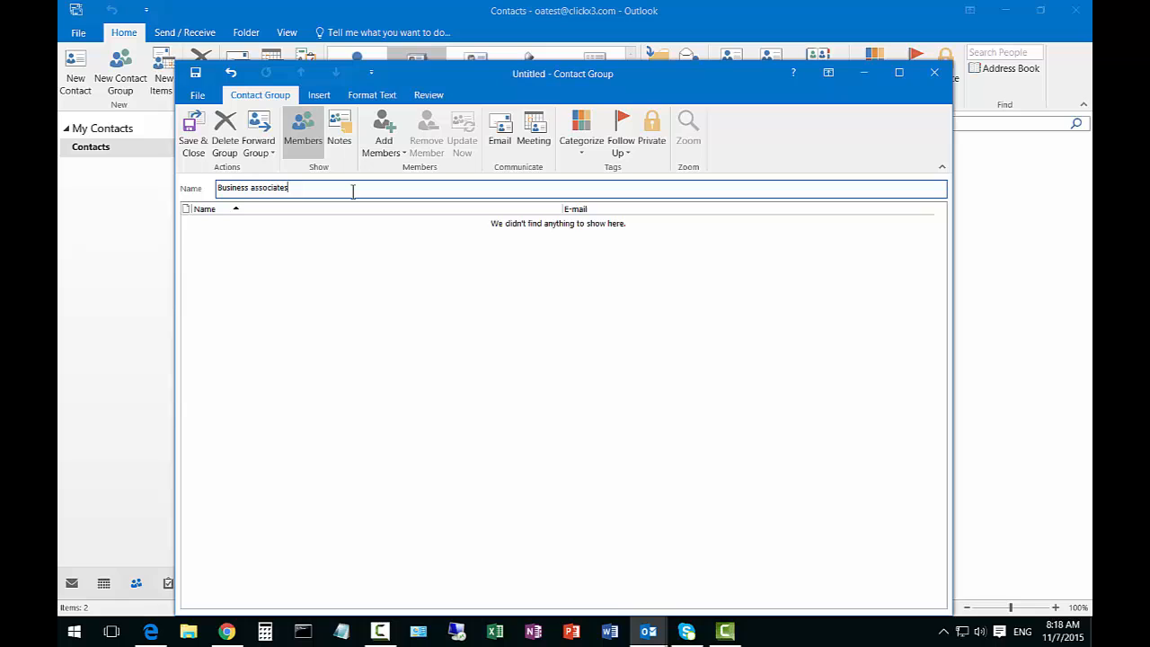
{"action": "mouse_move", "coordinate": [348, 212]}
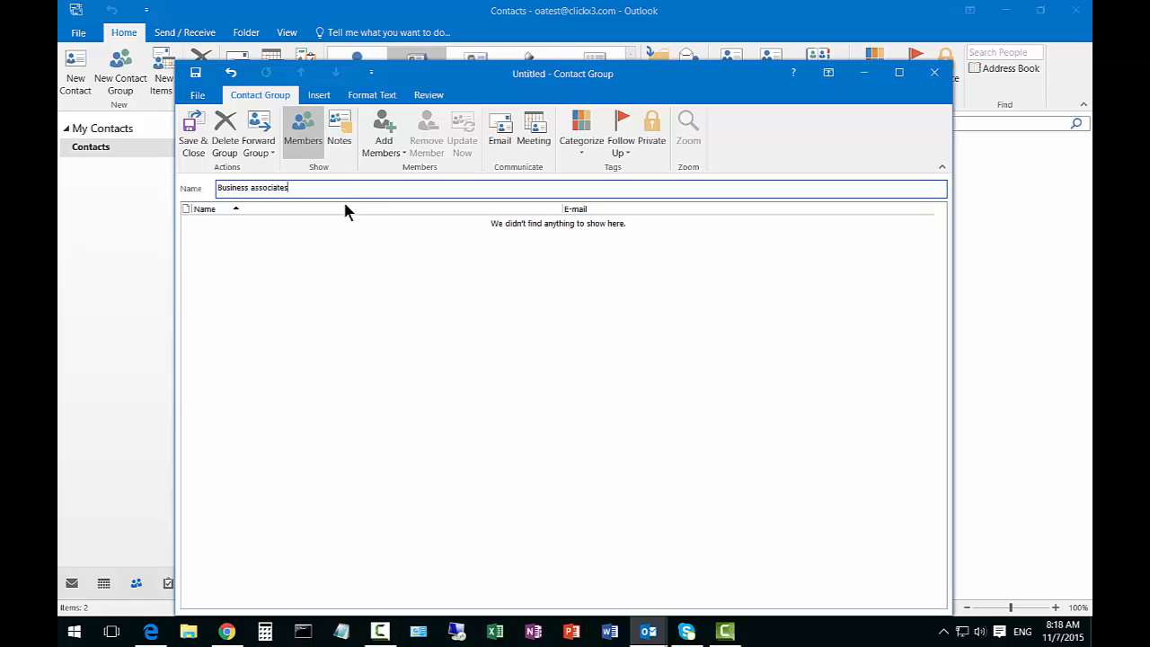
{"action": "mouse_move", "coordinate": [409, 174]}
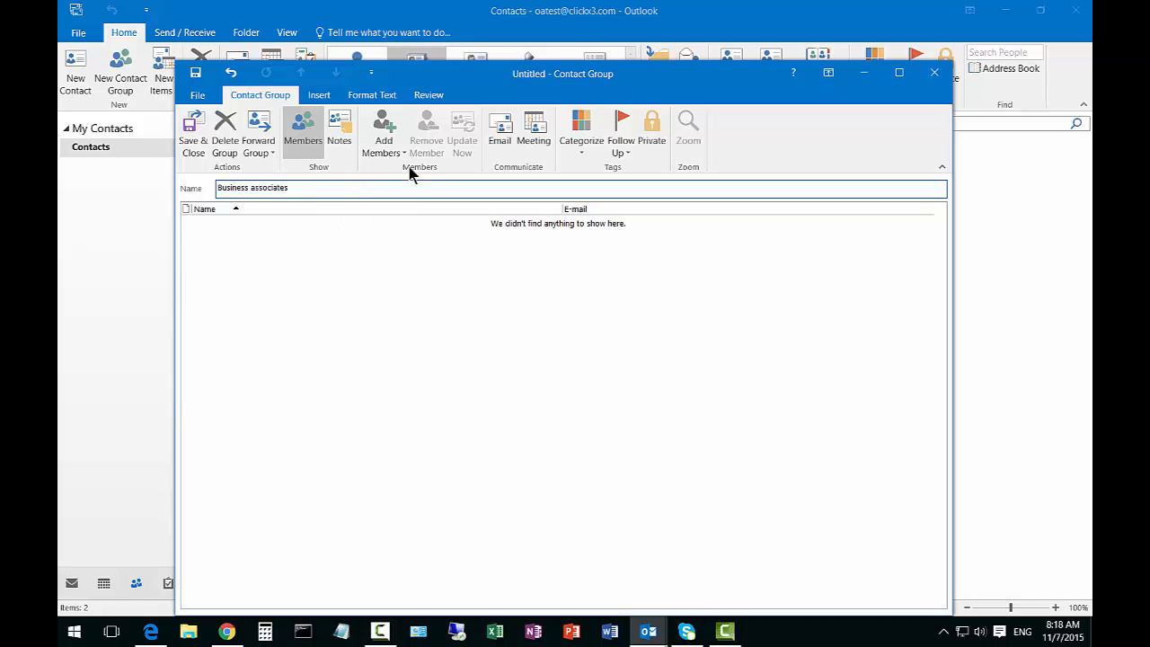
Add Joe Smith and Mary Test from the Outlook contacts as group members.
{"action": "left_click", "coordinate": [384, 129]}
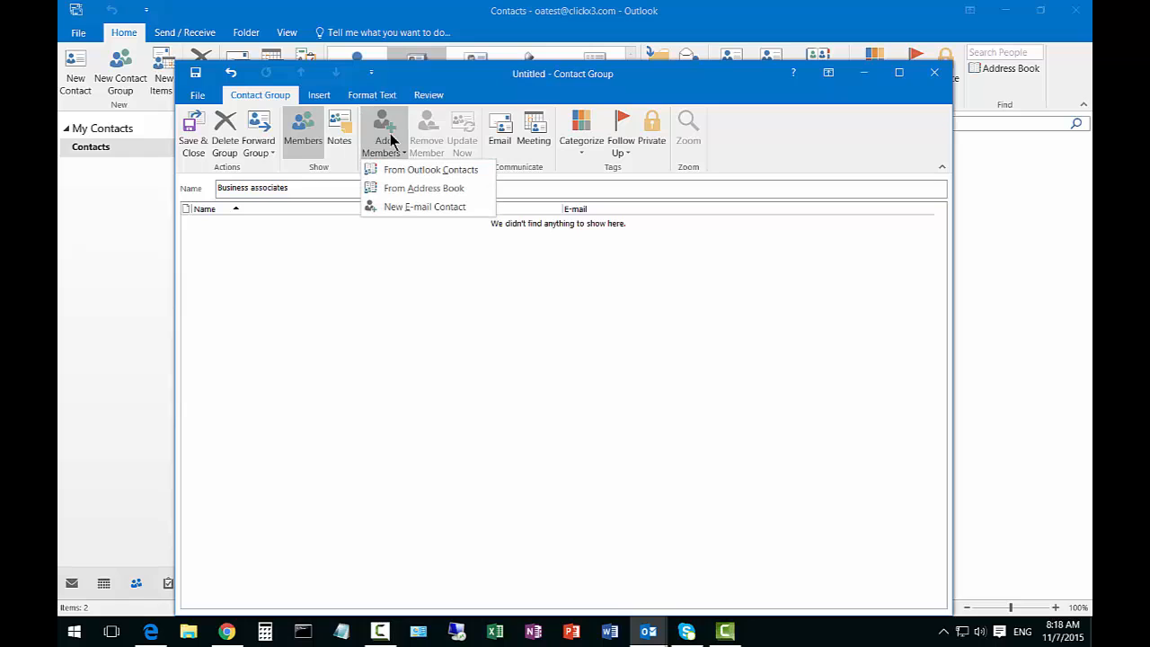
{"action": "mouse_move", "coordinate": [431, 169]}
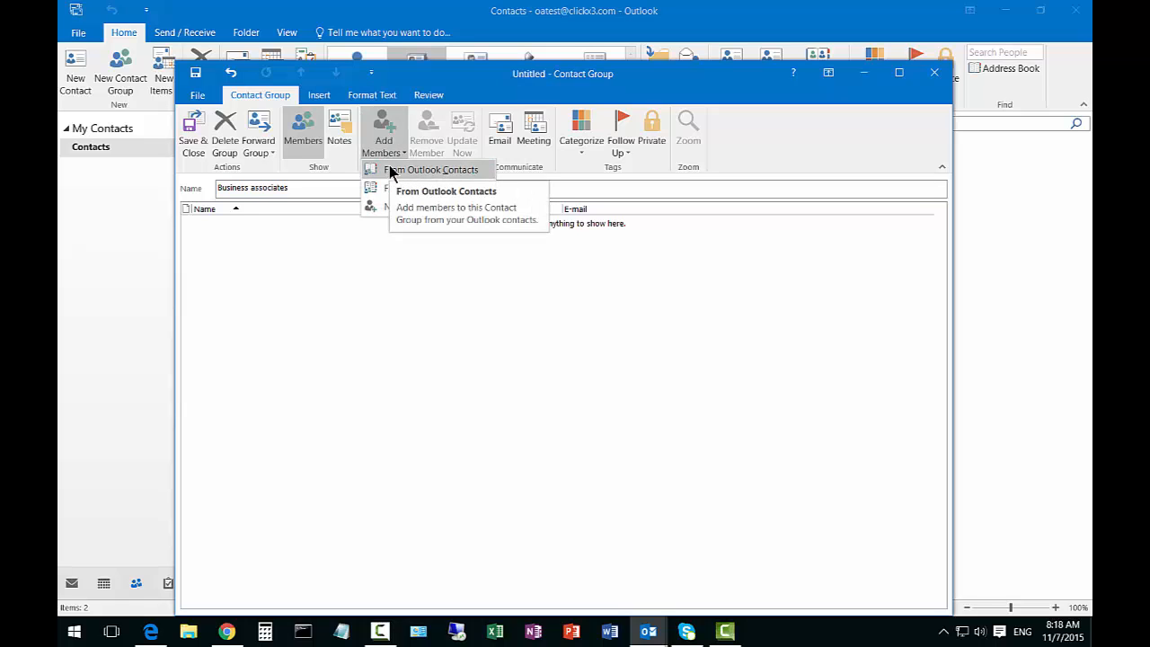
{"action": "mouse_move", "coordinate": [424, 188]}
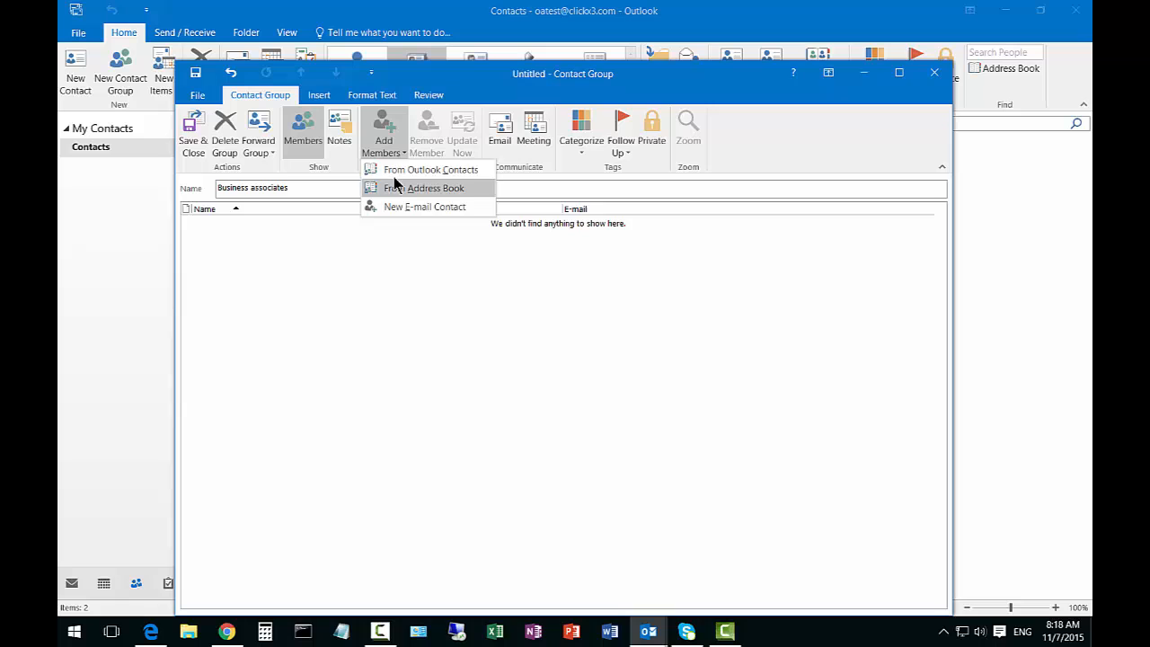
{"action": "mouse_move", "coordinate": [431, 169]}
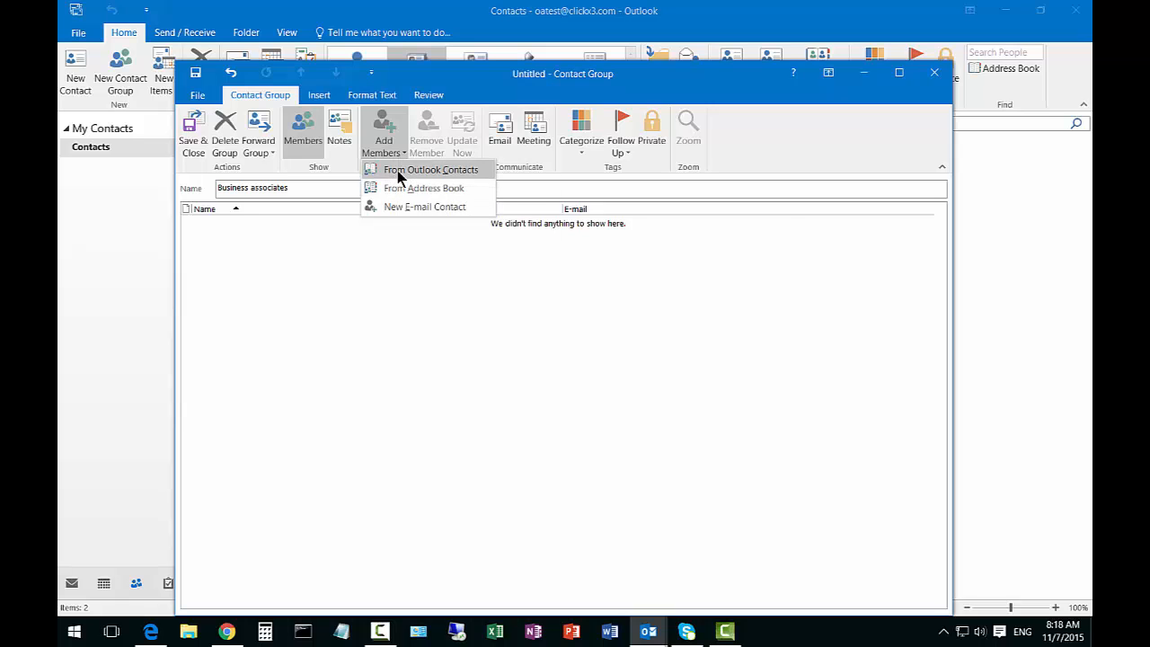
{"action": "left_click", "coordinate": [432, 169]}
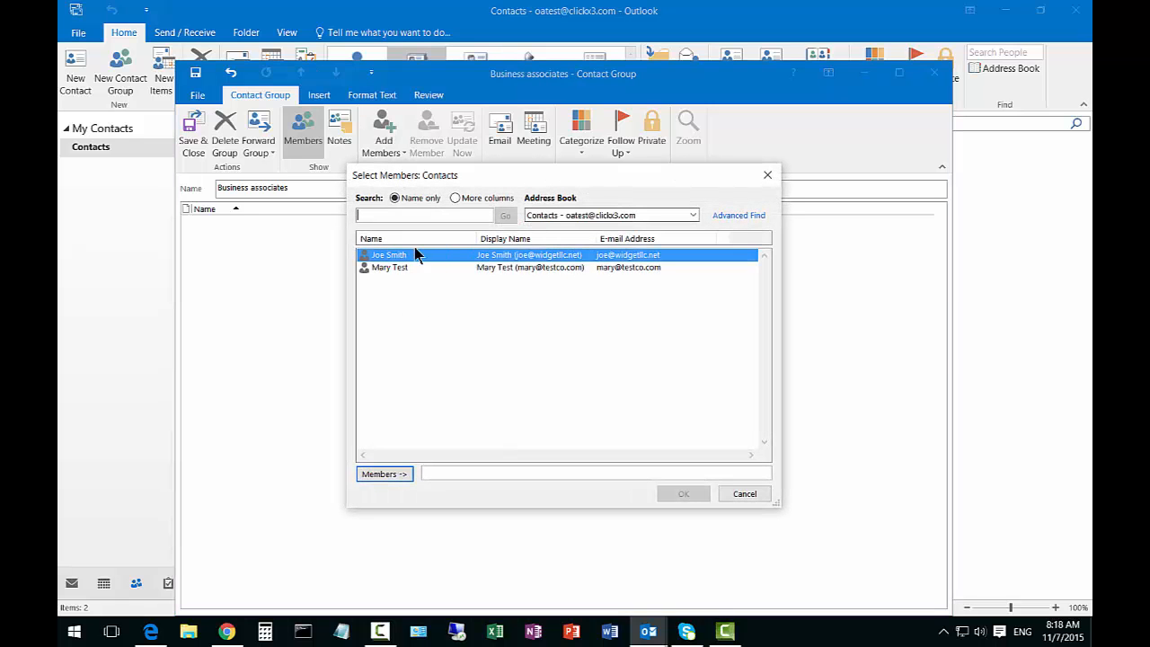
{"action": "mouse_move", "coordinate": [438, 273]}
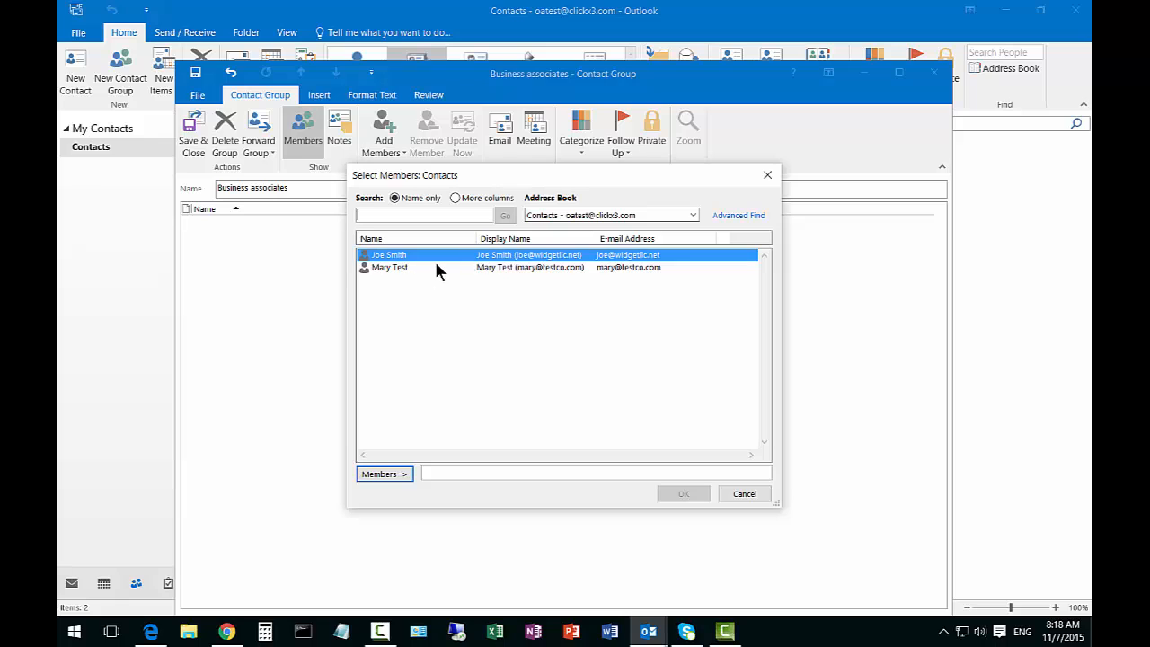
{"action": "left_click", "coordinate": [388, 266]}
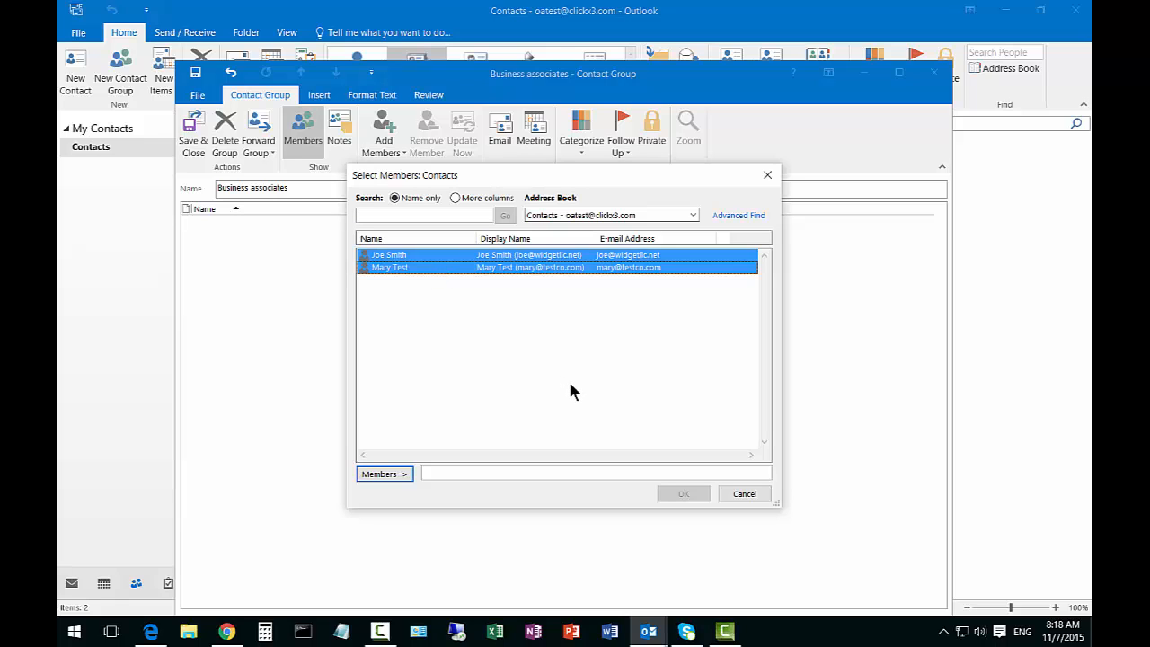
{"action": "left_click", "coordinate": [385, 474]}
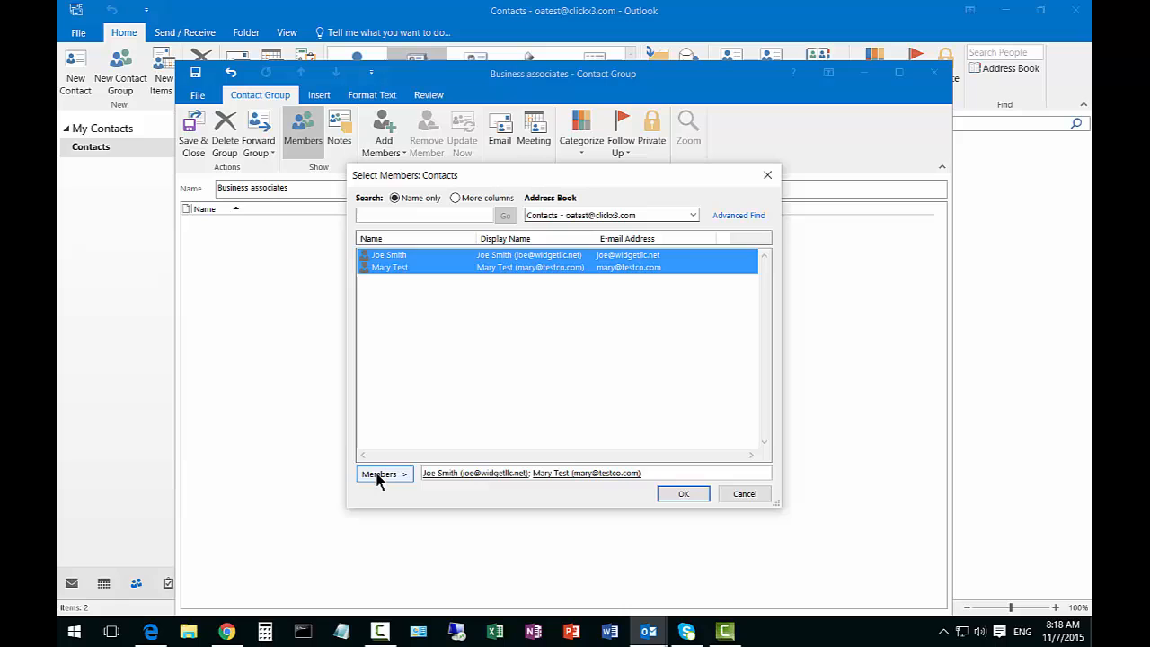
{"action": "mouse_move", "coordinate": [682, 492]}
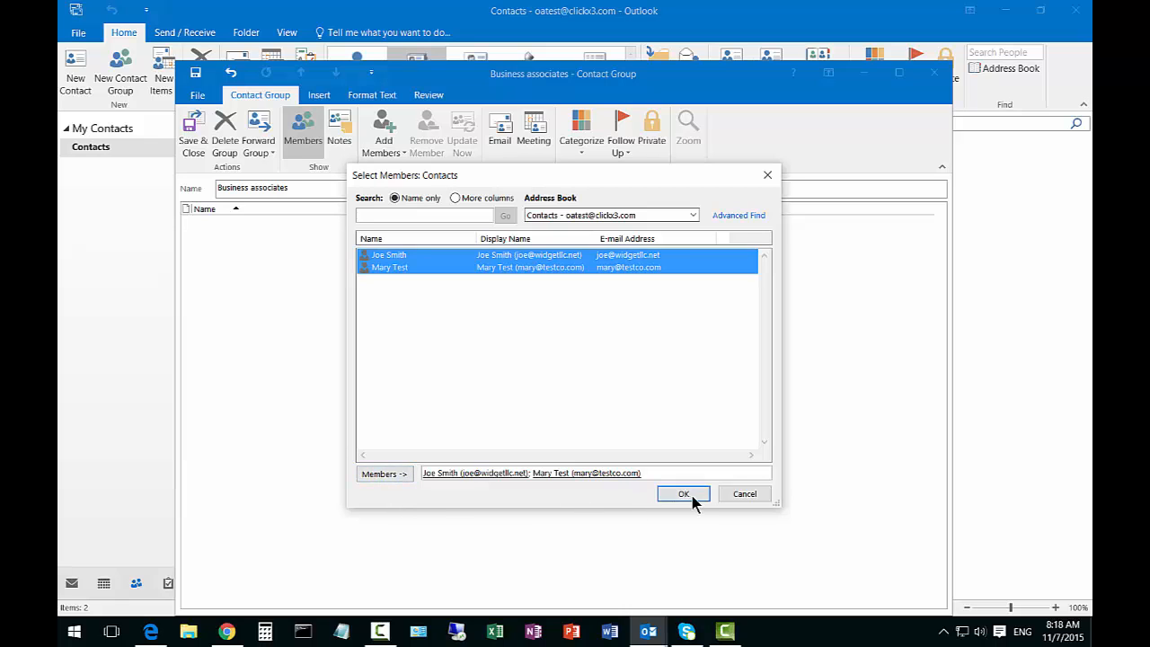
{"action": "left_click", "coordinate": [683, 492]}
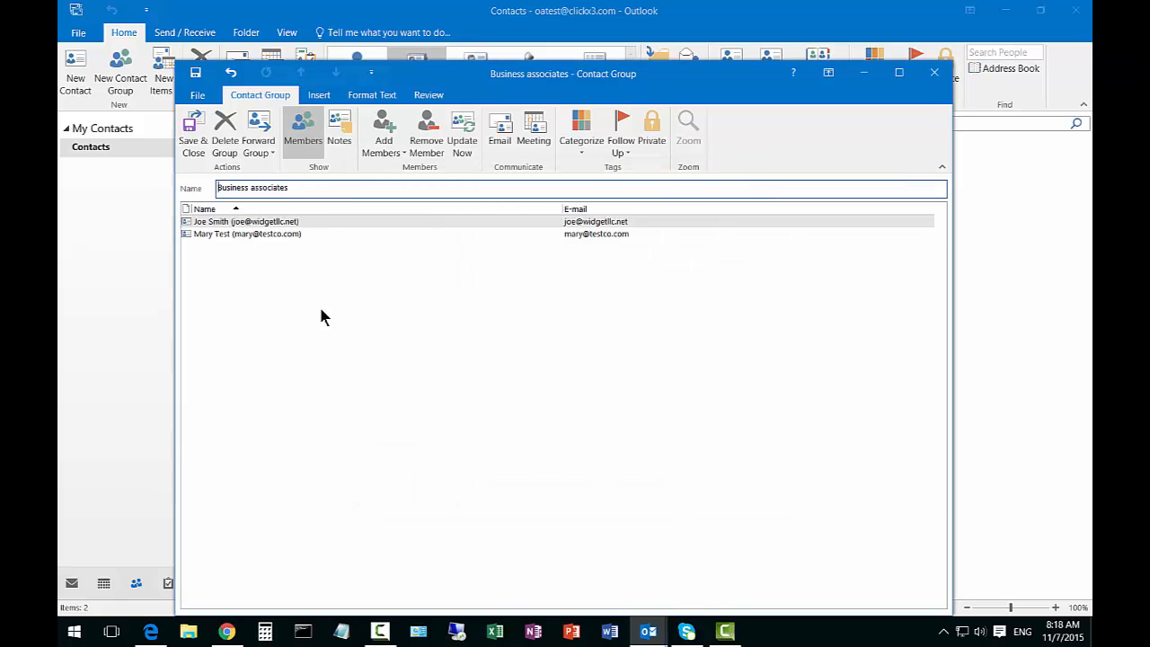
{"action": "mouse_move", "coordinate": [372, 301]}
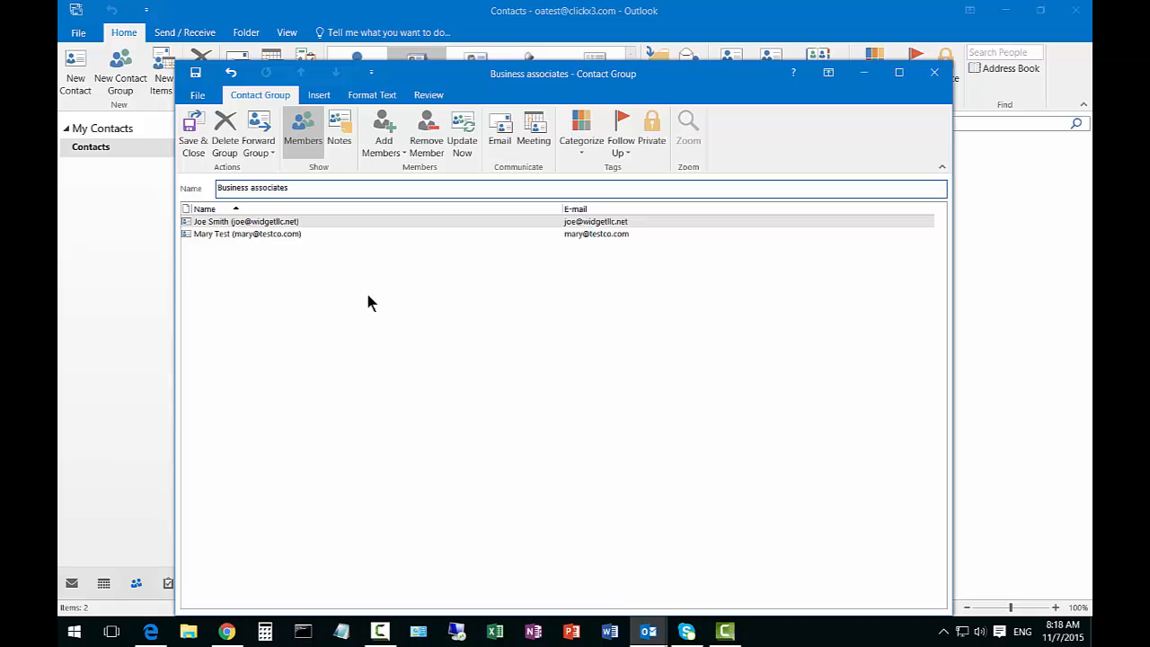
{"action": "mouse_move", "coordinate": [390, 259]}
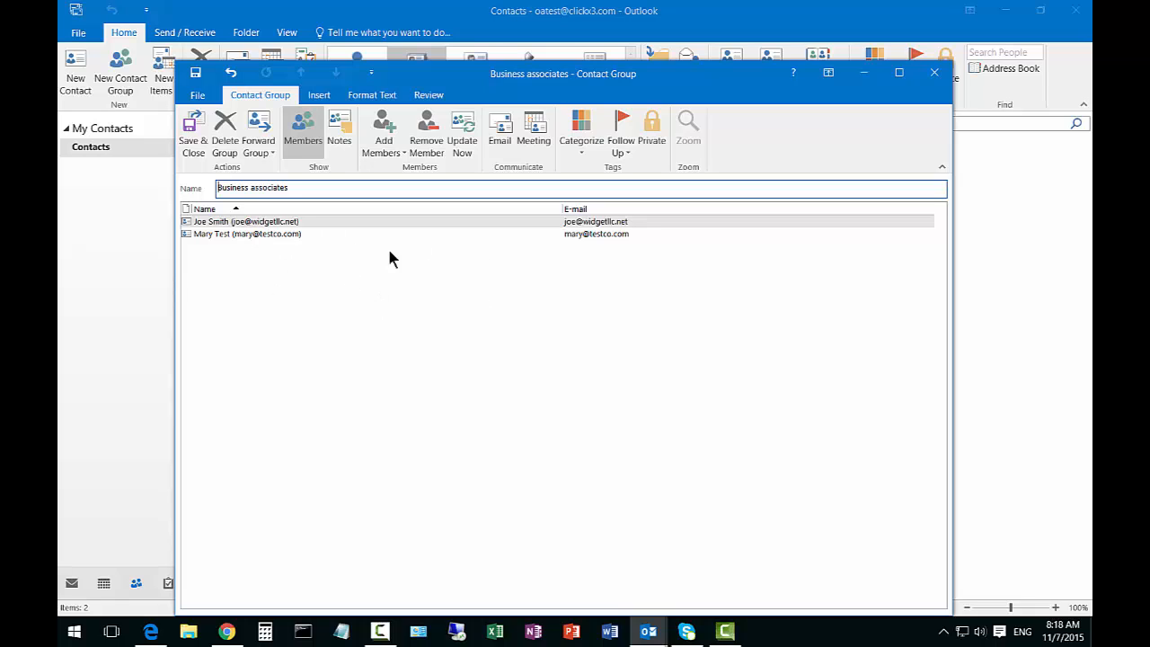
{"action": "mouse_move", "coordinate": [249, 185]}
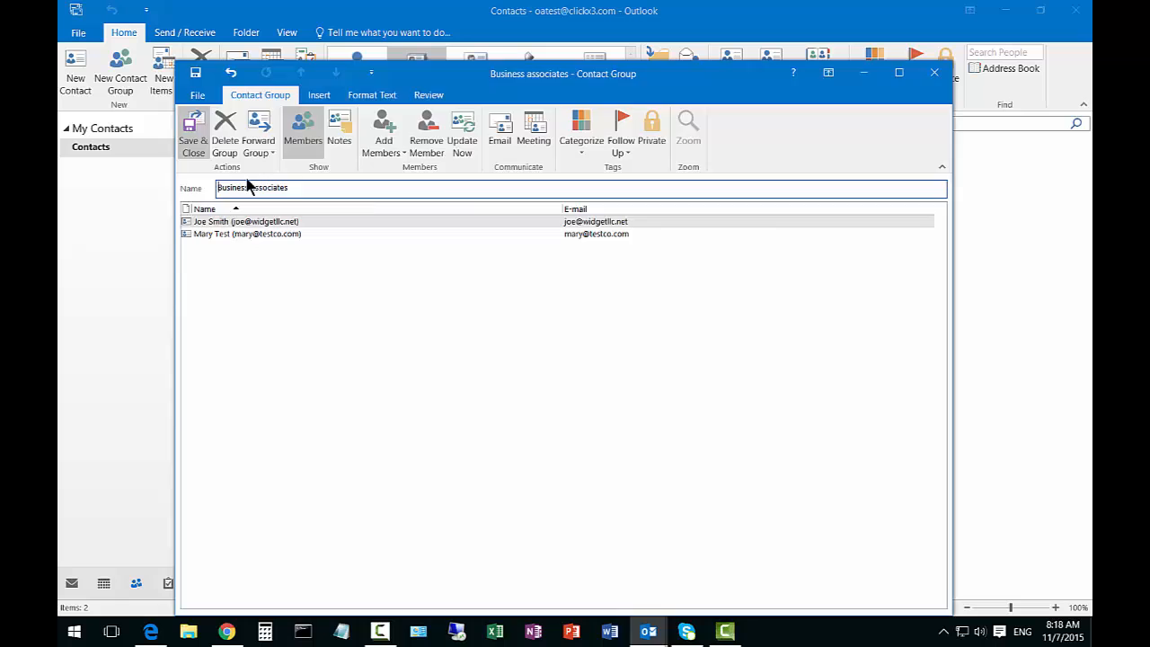
Save and close the group, then reopen 'Business associates' from Contacts.
{"action": "left_click", "coordinate": [194, 135]}
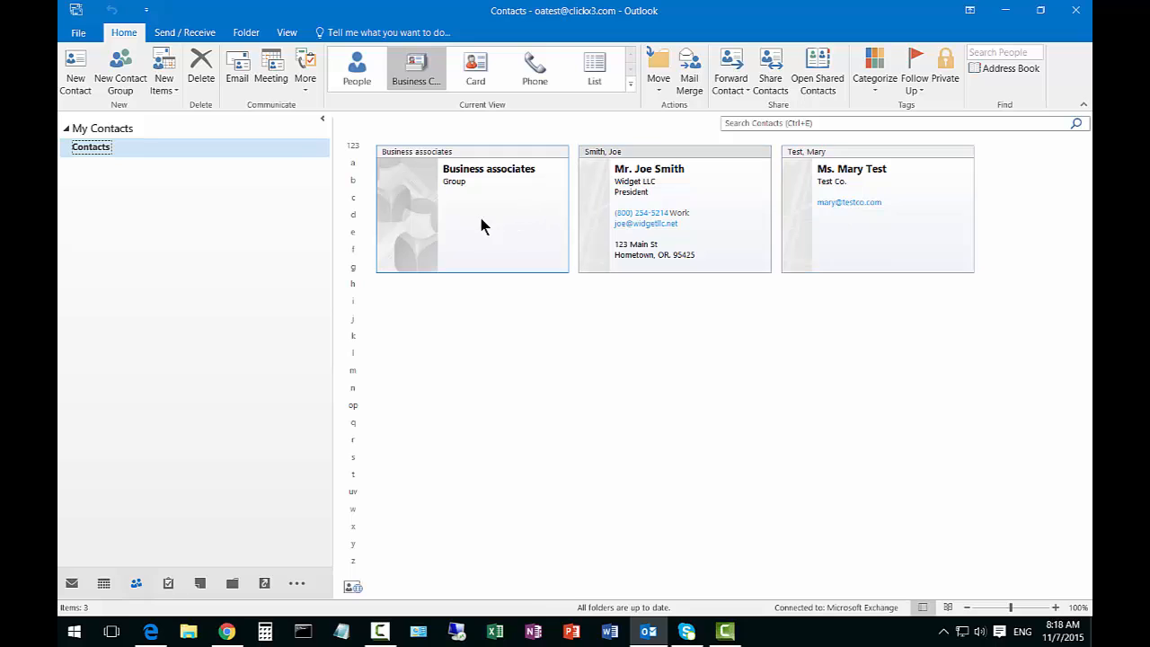
{"action": "double_click", "coordinate": [471, 212]}
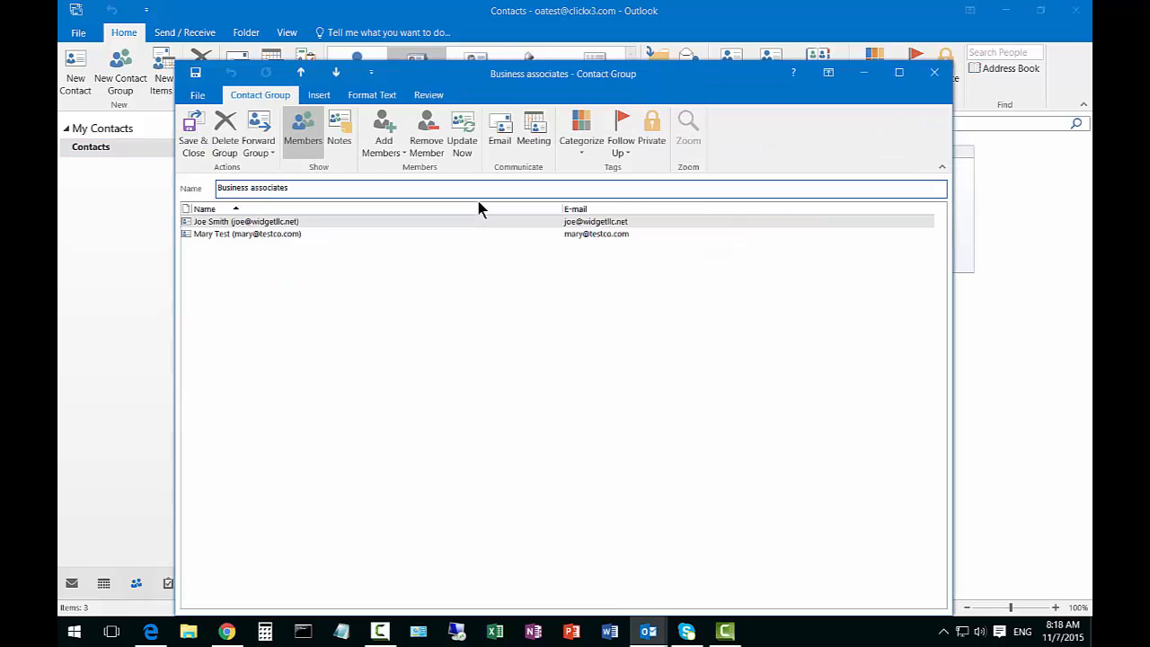
{"action": "mouse_move", "coordinate": [564, 251]}
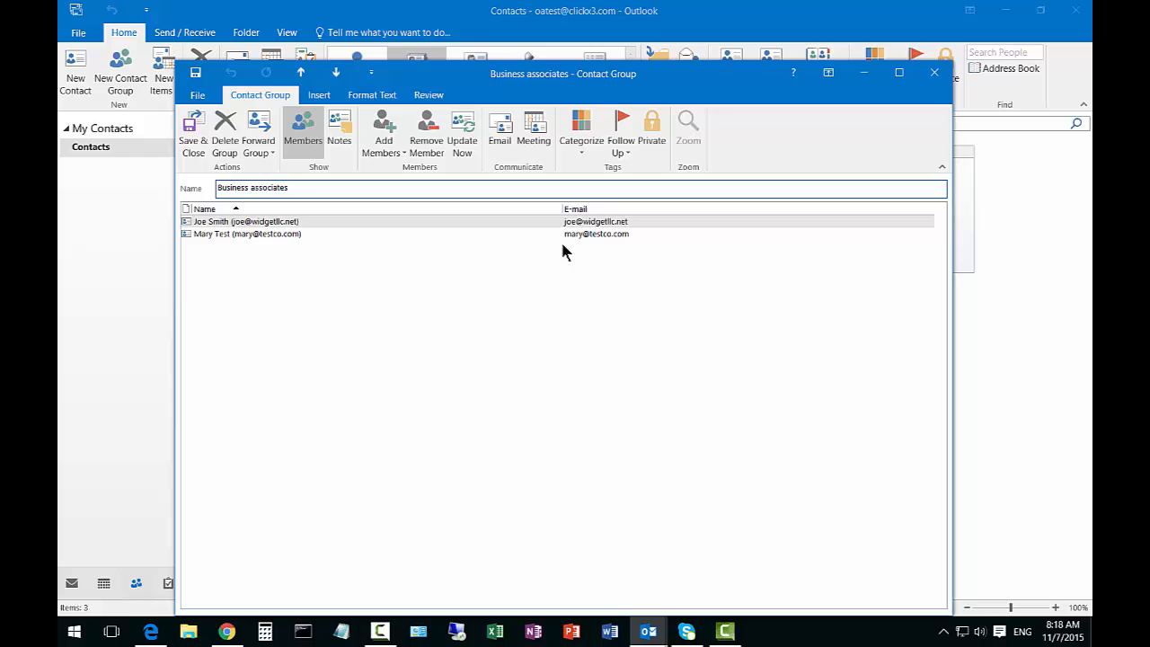
{"action": "mouse_move", "coordinate": [499, 129]}
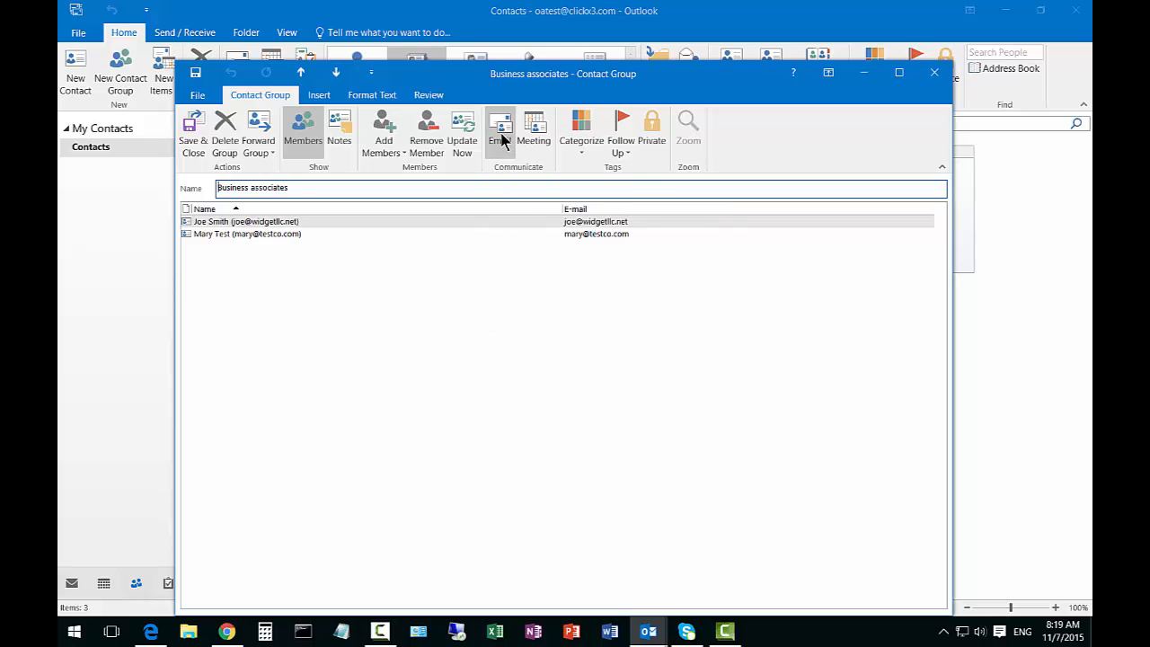
{"action": "left_click", "coordinate": [500, 133]}
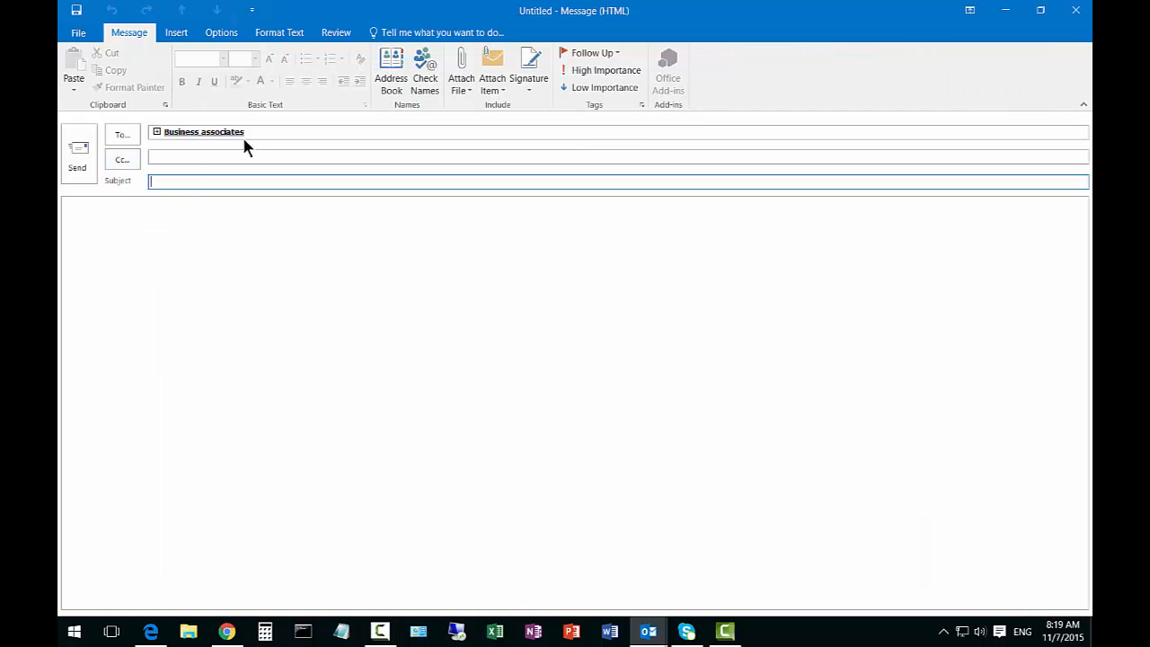
{"action": "left_click", "coordinate": [157, 131]}
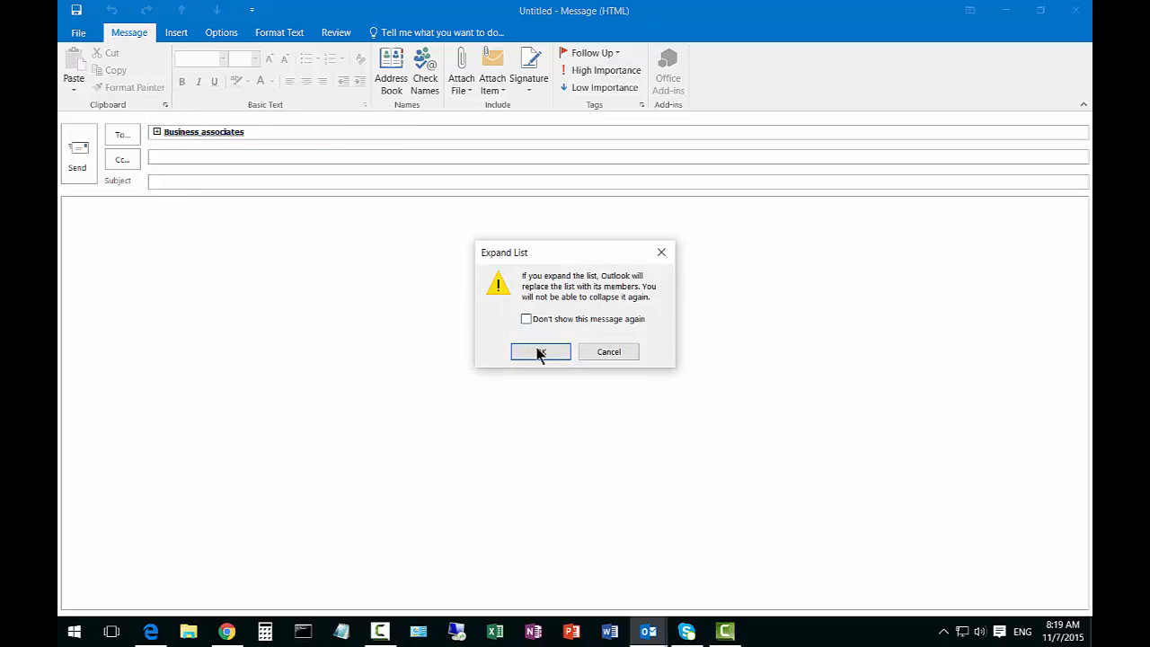
{"action": "left_click", "coordinate": [539, 350]}
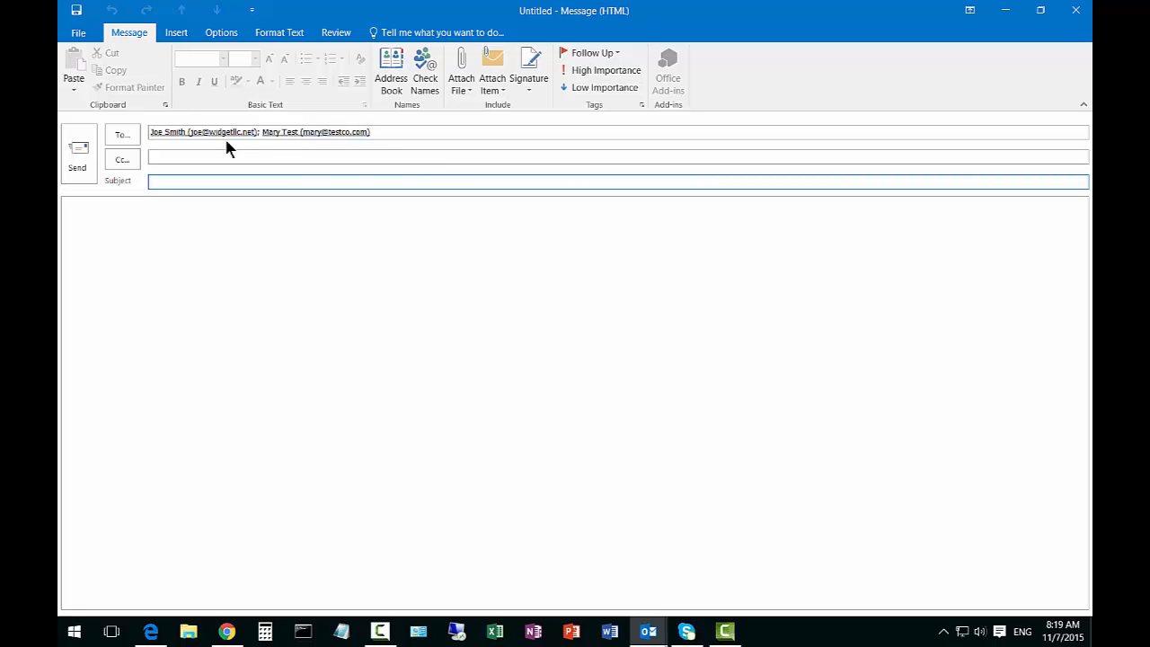
{"action": "left_click", "coordinate": [1074, 11]}
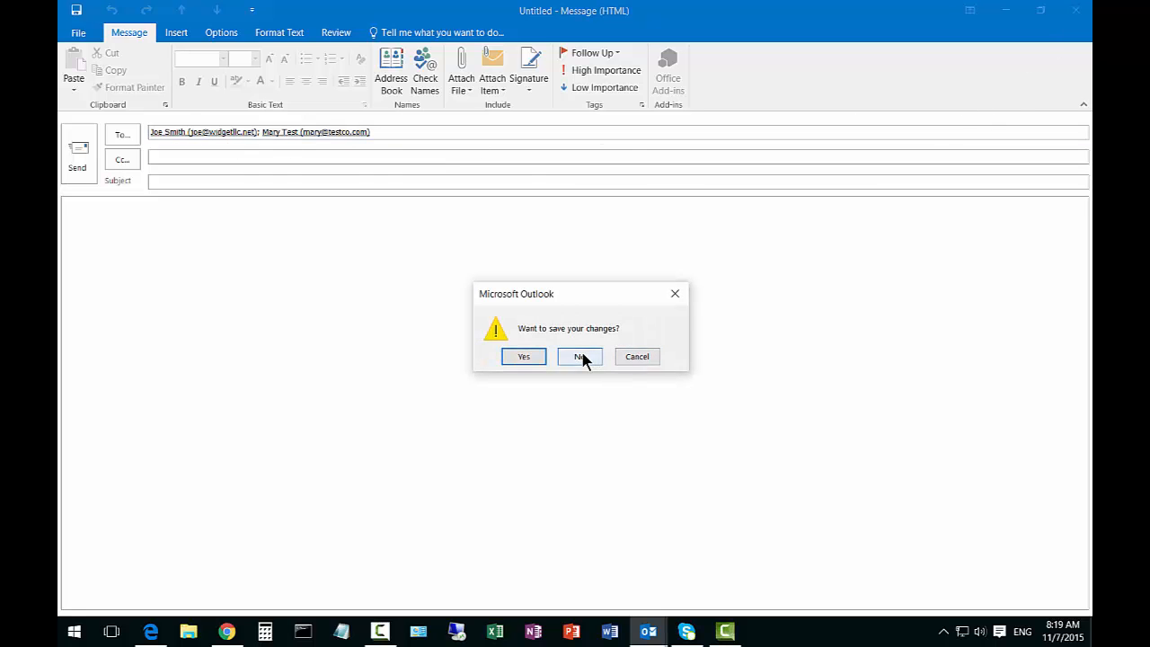
{"action": "left_click", "coordinate": [578, 356]}
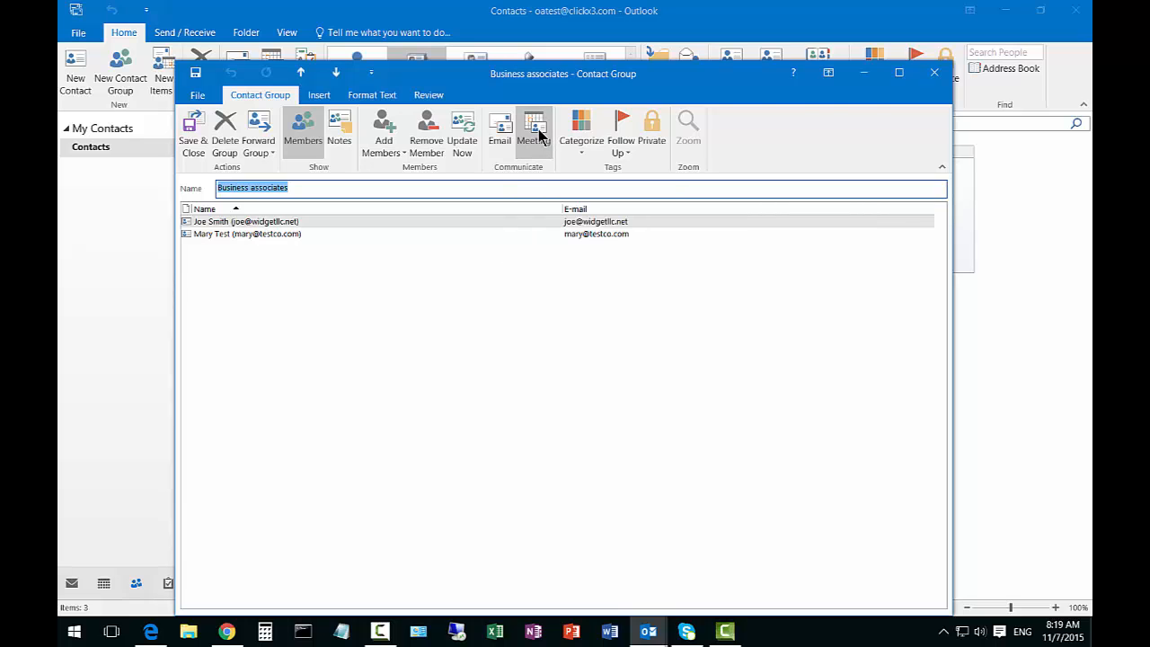
{"action": "left_click", "coordinate": [533, 130]}
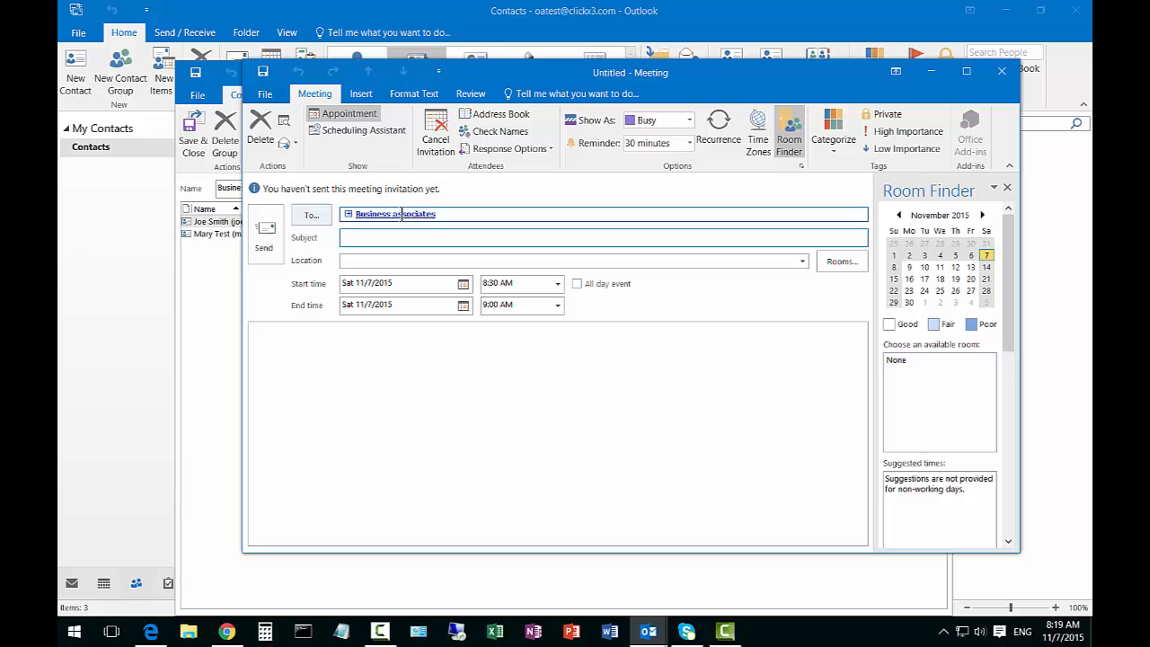
{"action": "left_click", "coordinate": [602, 237]}
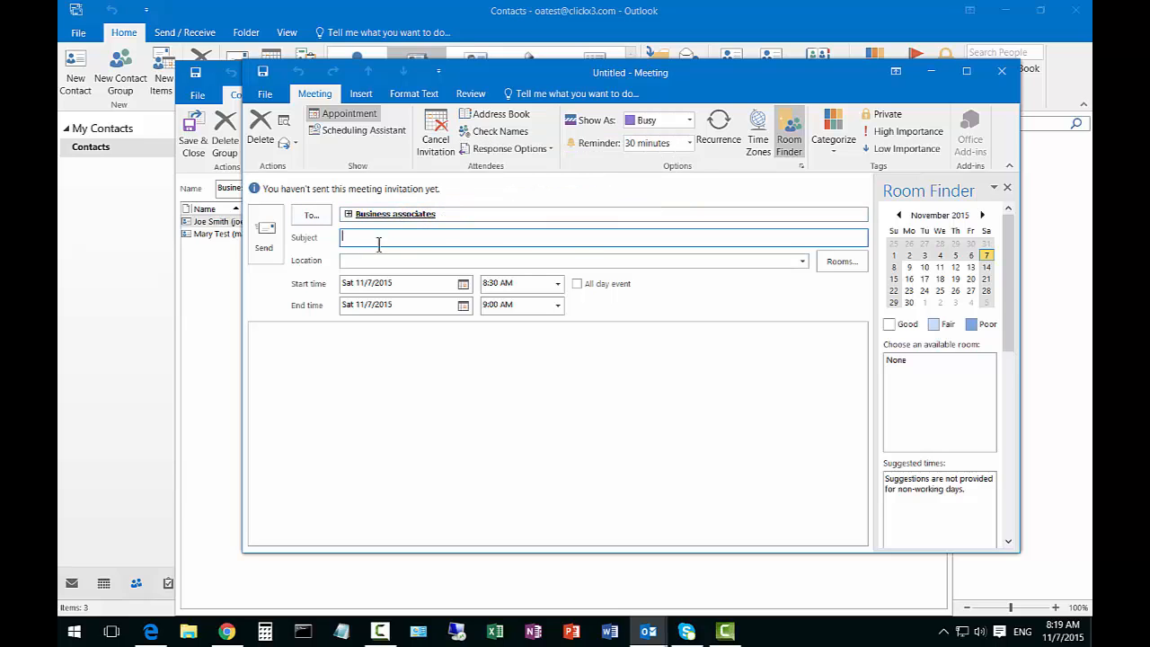
{"action": "mouse_move", "coordinate": [678, 260]}
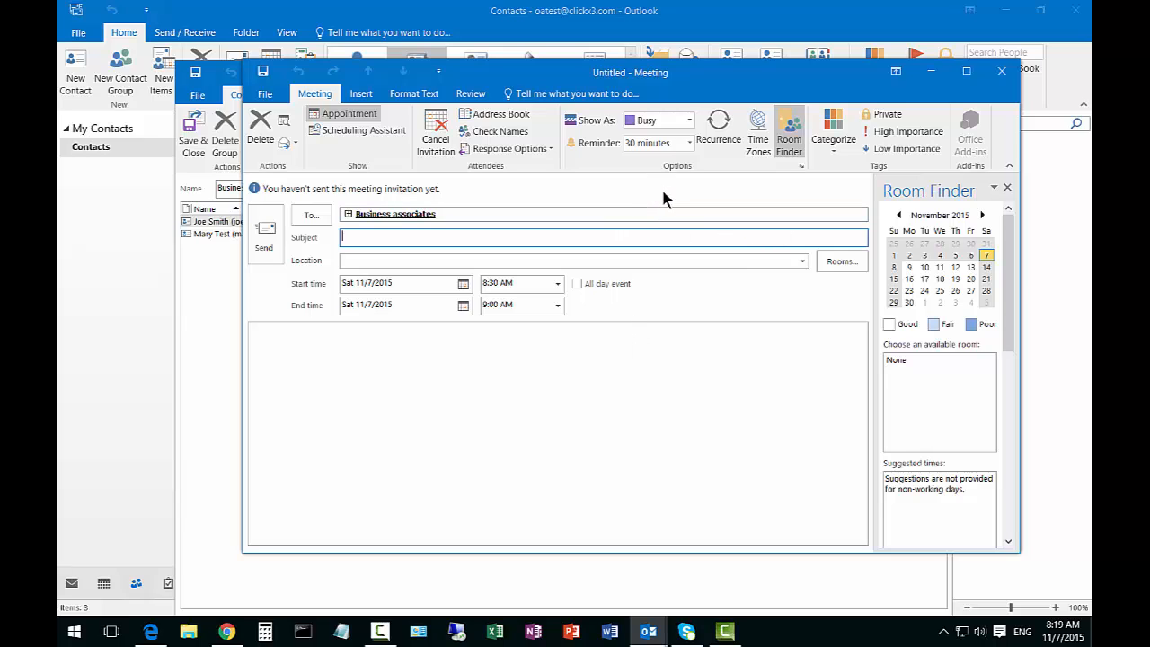
{"action": "mouse_move", "coordinate": [675, 196]}
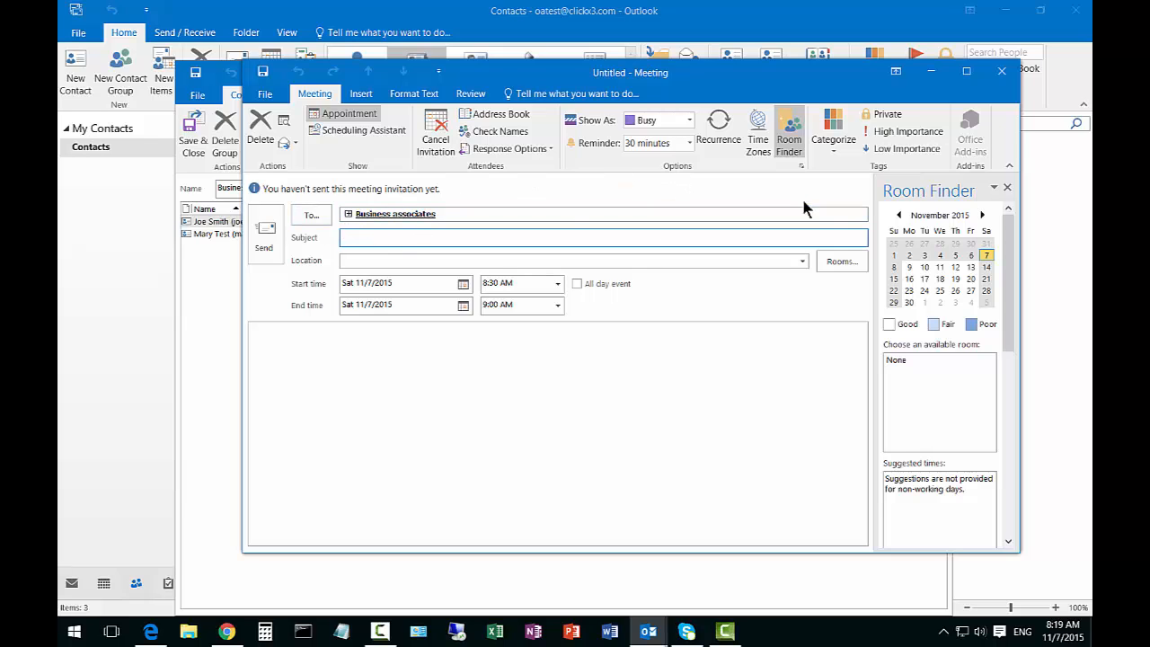
{"action": "mouse_move", "coordinate": [1000, 72]}
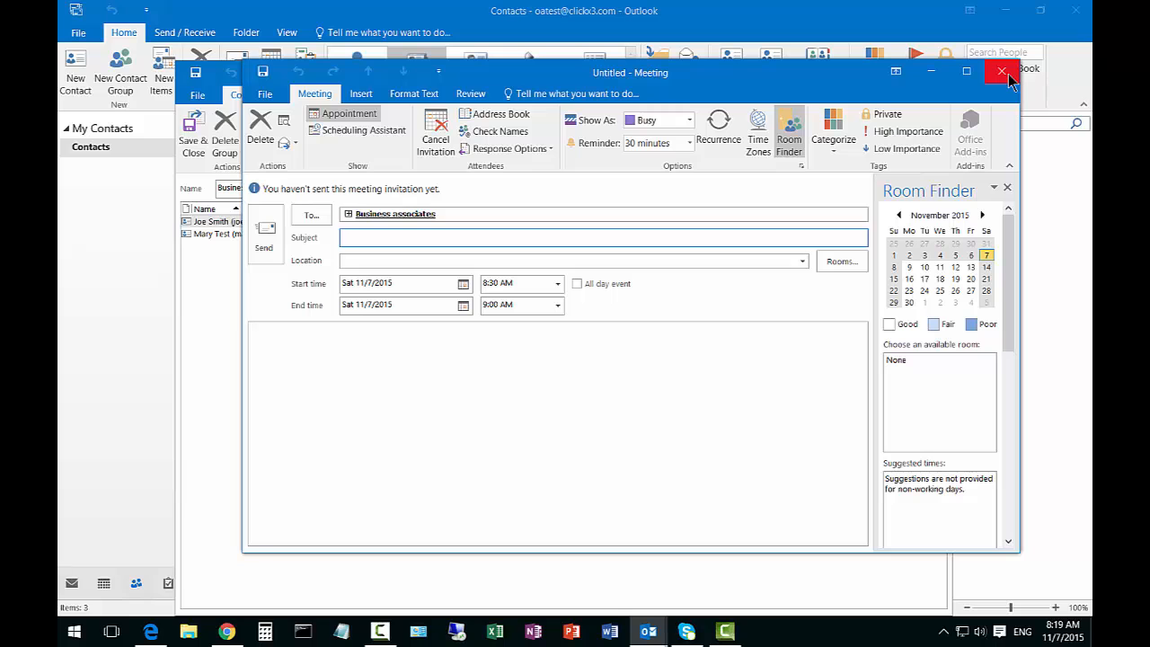
{"action": "left_click", "coordinate": [1001, 72]}
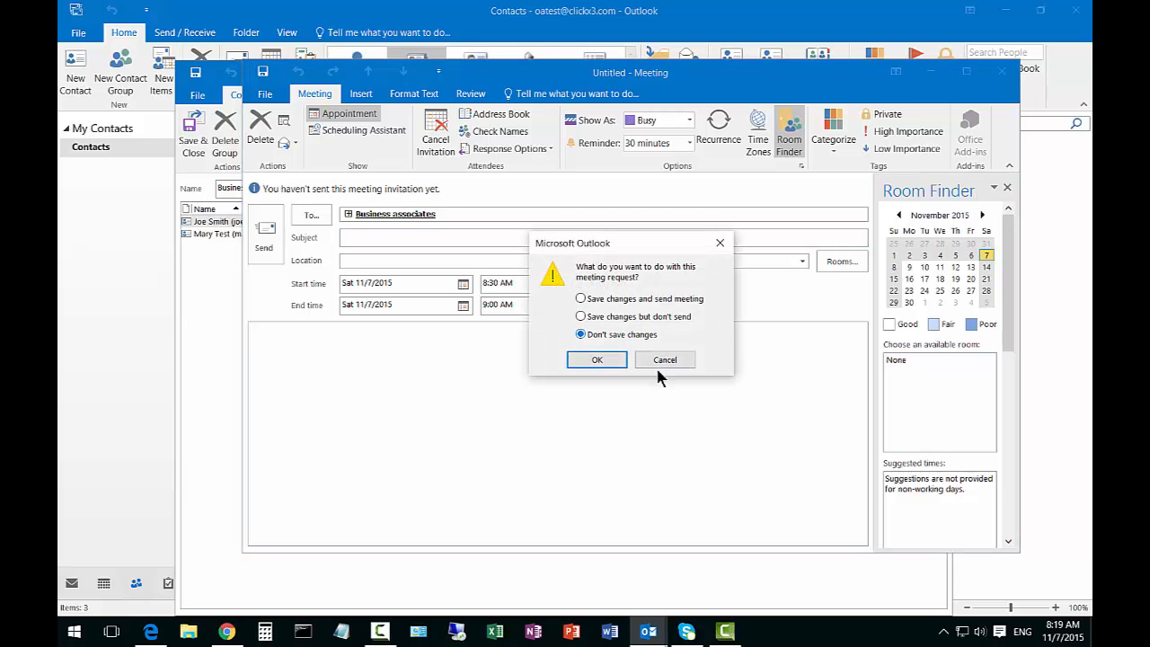
{"action": "left_click", "coordinate": [597, 359]}
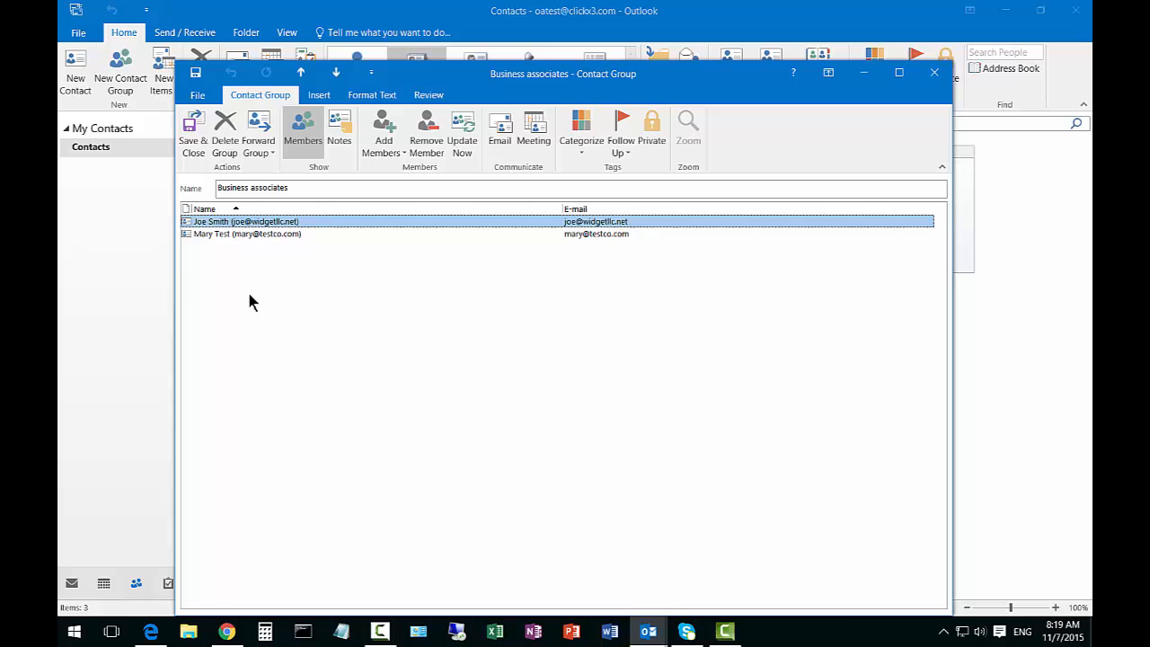